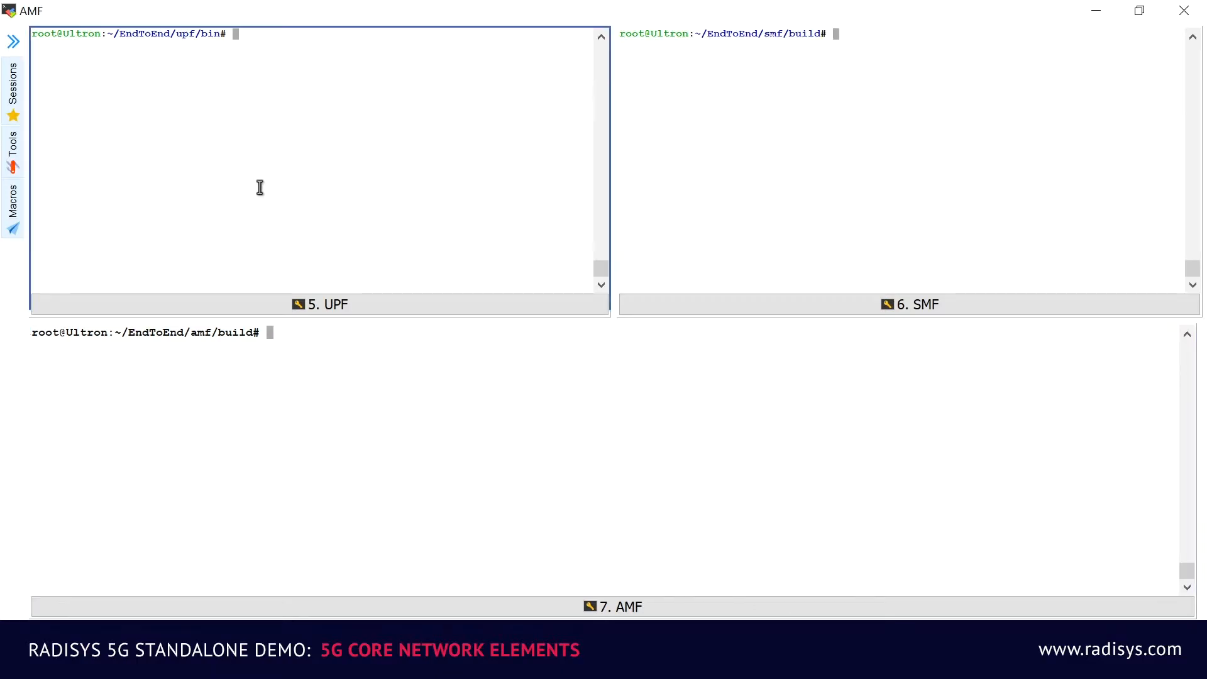
# Step: Start the UPF core function with ./upf
pyautogui.write('./upf')
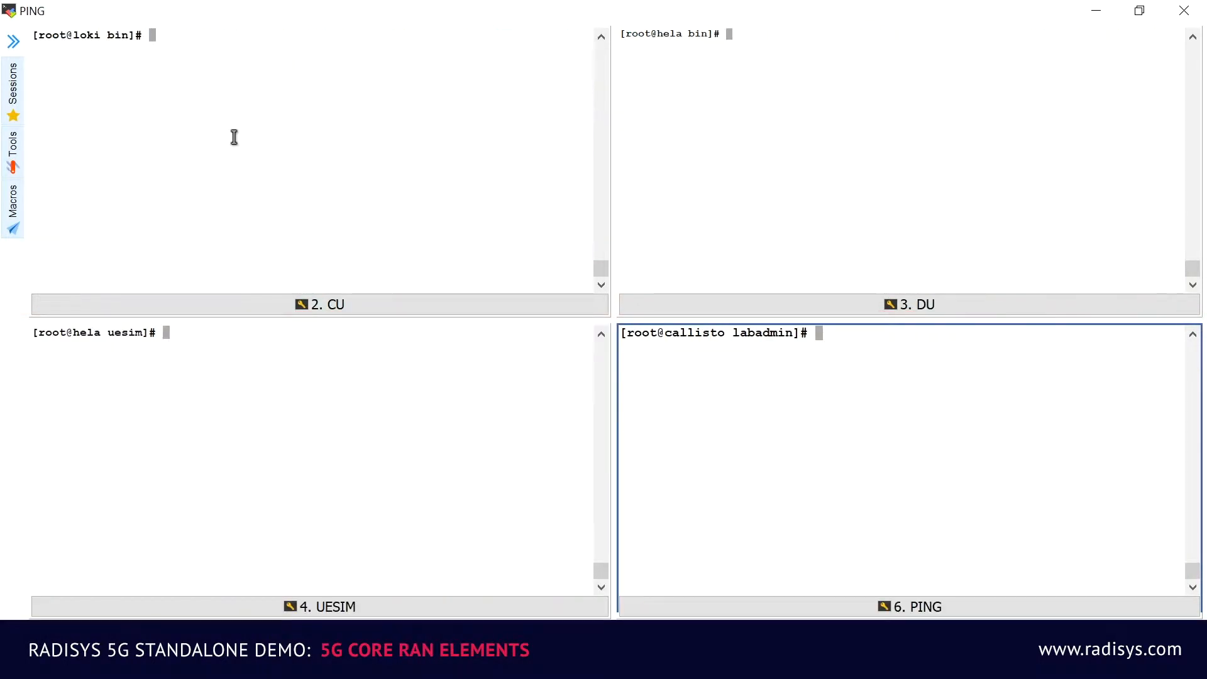
# Step: Launch the gNB CU with ./gnb_cu in the CU terminal
pyautogui.click(245, 123)
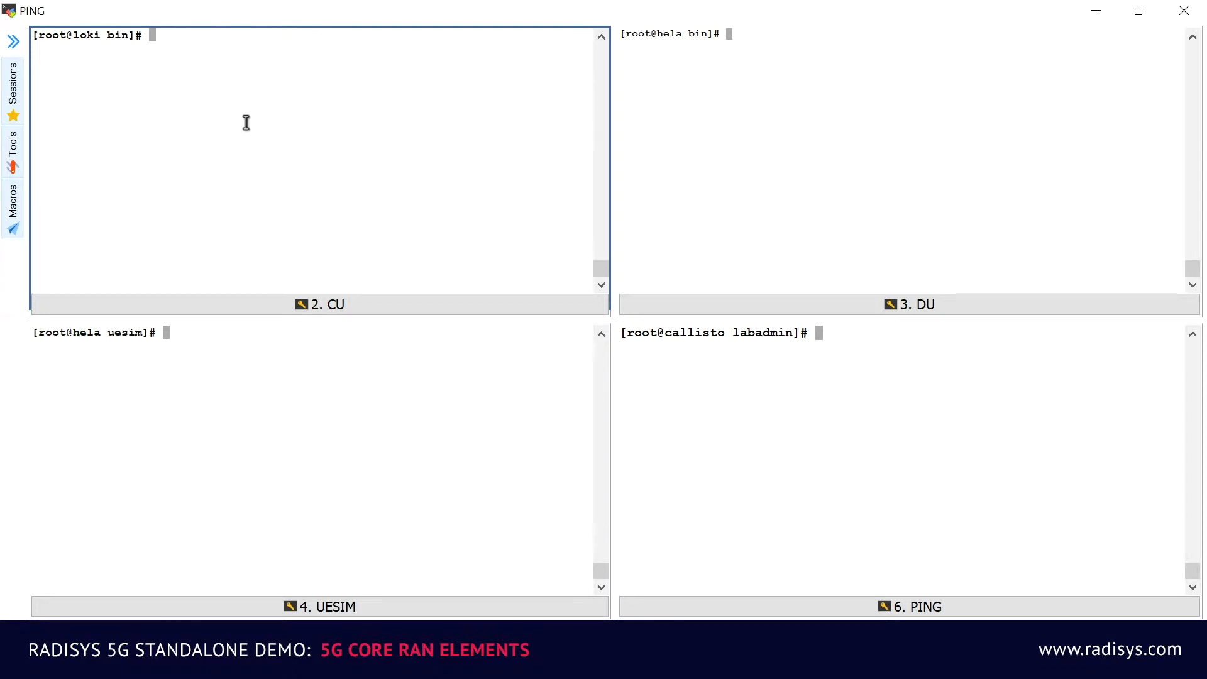
pyautogui.write('./gnb_cu')
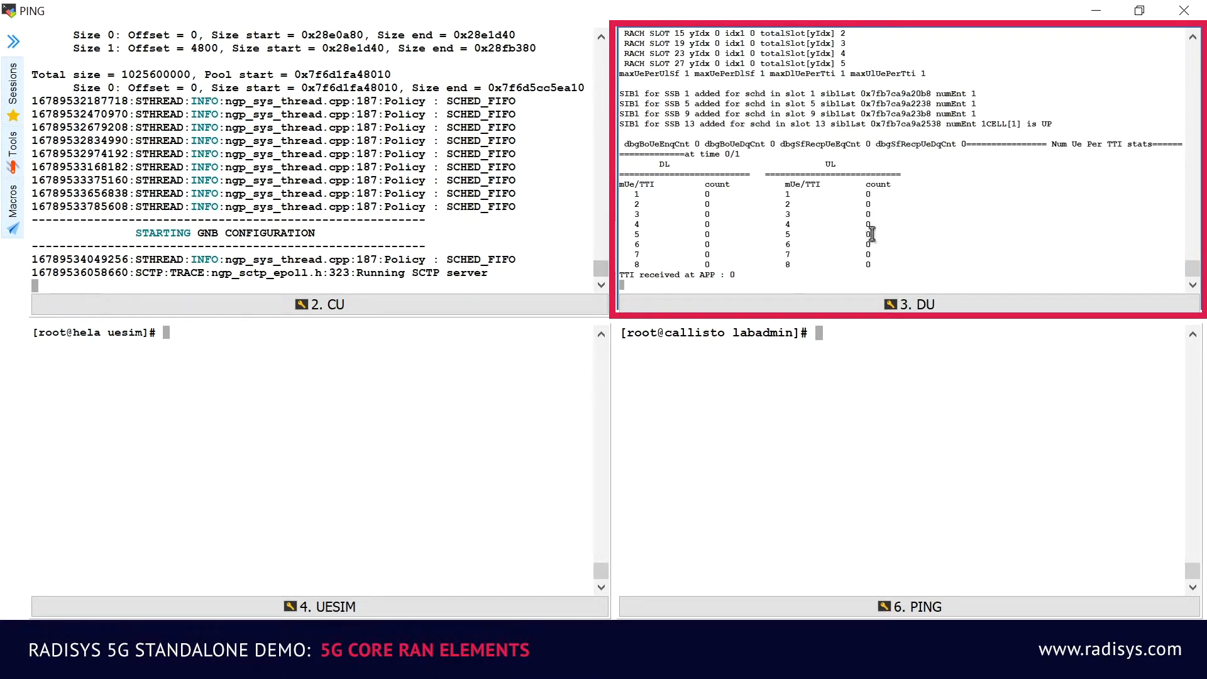
pyautogui.moveTo(1066, 120)
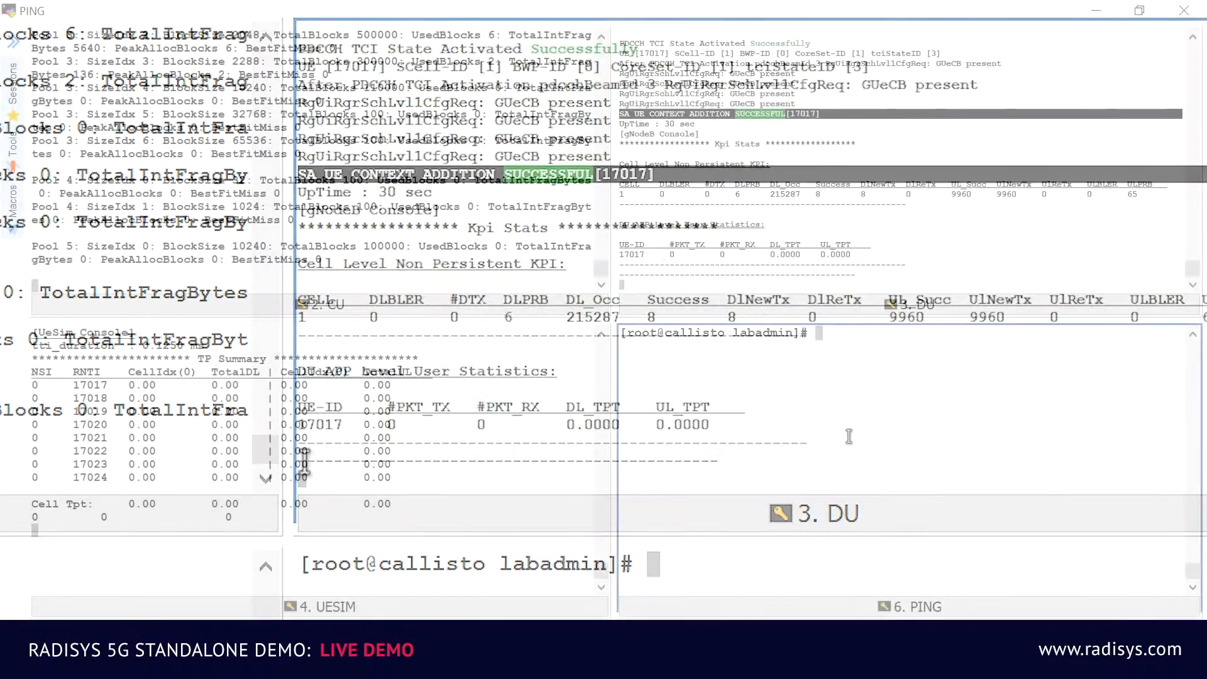
pyautogui.write('ping 195.168.1.51')
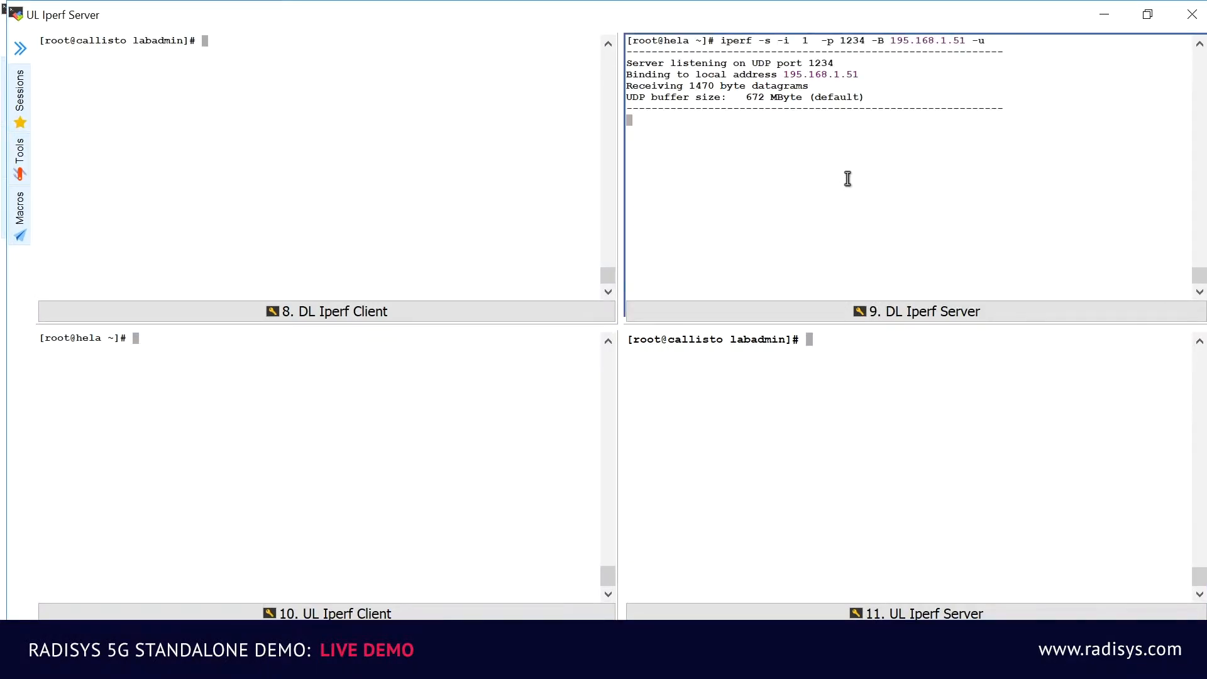
# Step: Run the 1 Gbit/s downlink iperf client to 195.168.1.51, then the 240 Mbit/s uplink client to 6.6.6.2
pyautogui.write('iperf -c 195.168.1.51 -i 1 -u -p 1234 -l 1400 -t 9999 -b 1g')
pyautogui.click(909, 339)
pyautogui.write('iperf -s -i 1 -p 2345 -t 1999 -u')
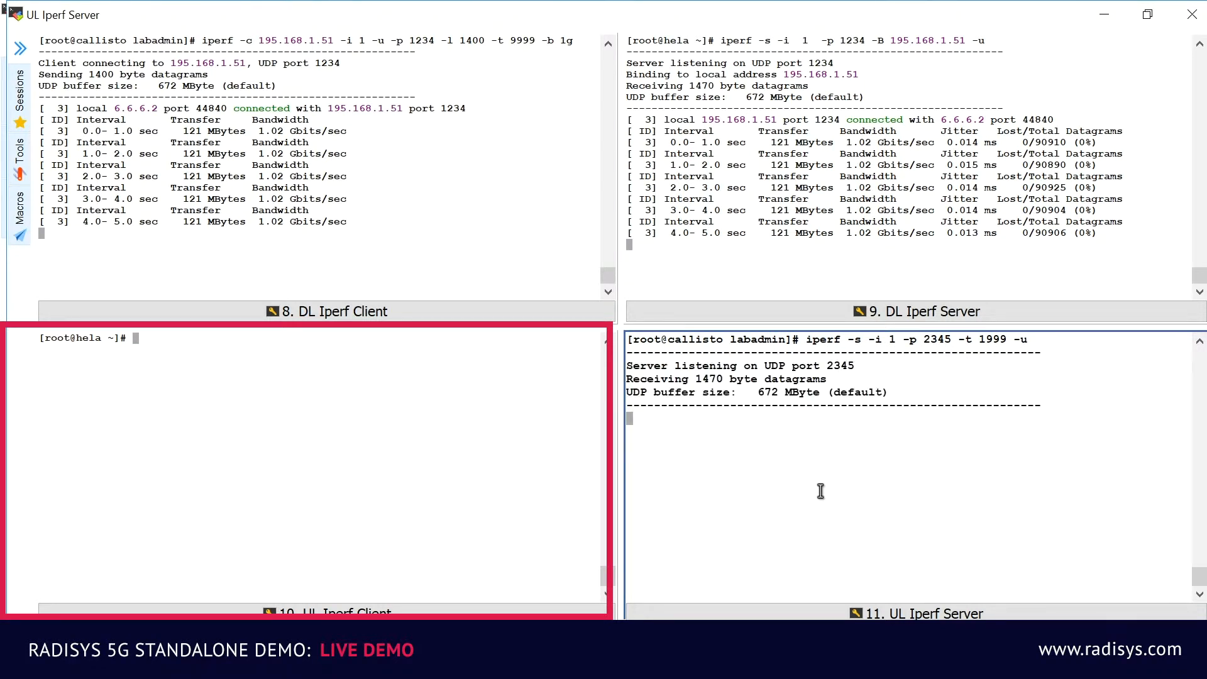
pyautogui.write('iperf -c 6.6.6.2 -i 1 -p 2345 -B 195.168.1.51 -u -b 240m -l 1380')
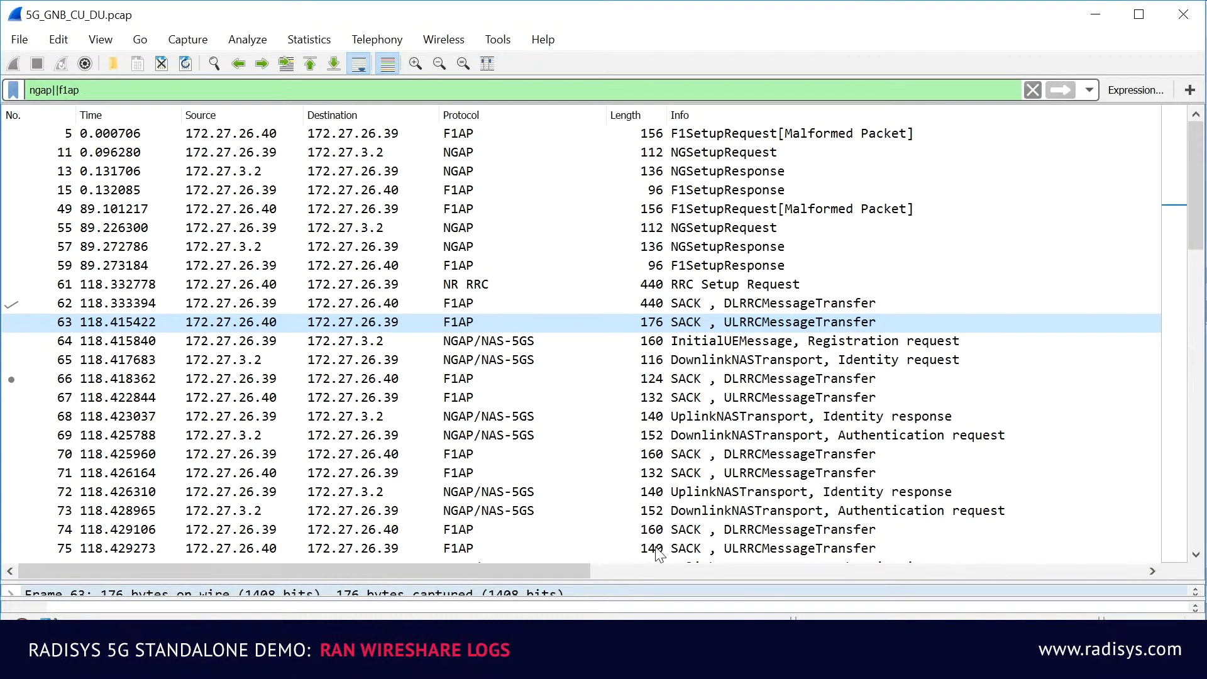
pyautogui.moveTo(750, 319)
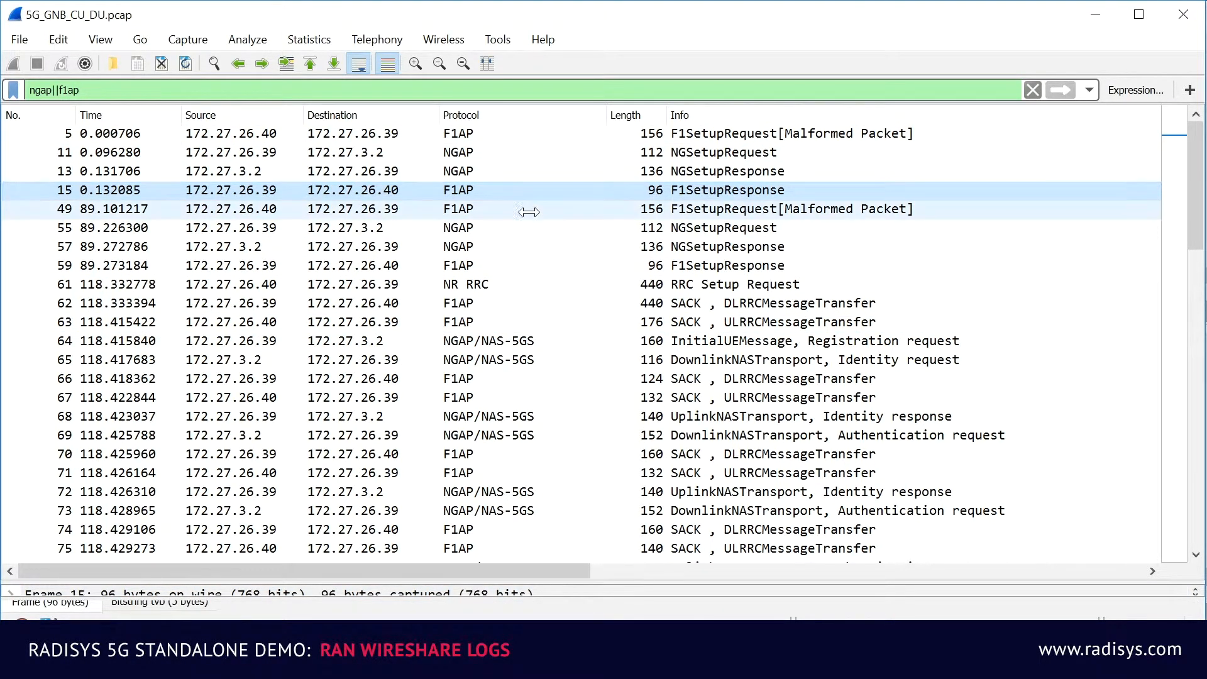
pyautogui.moveTo(727, 239)
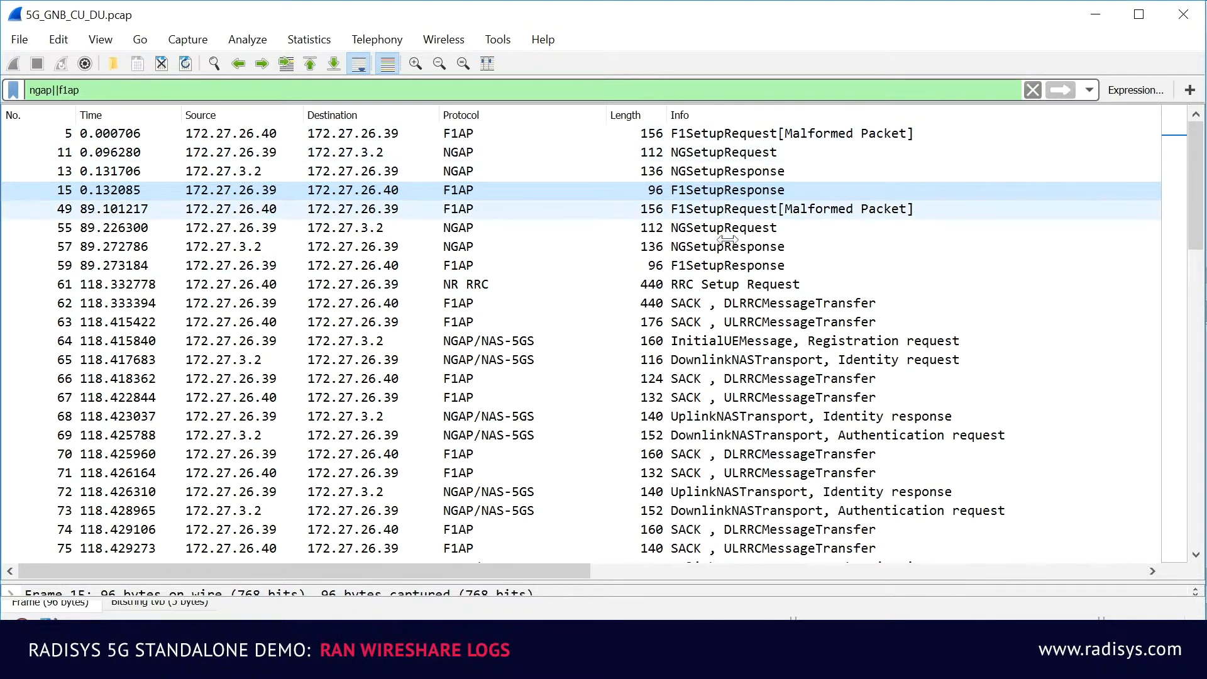
# Step: Select a packet and scroll the NGAP/F1AP list down to the UE context setup messages
pyautogui.click(723, 247)
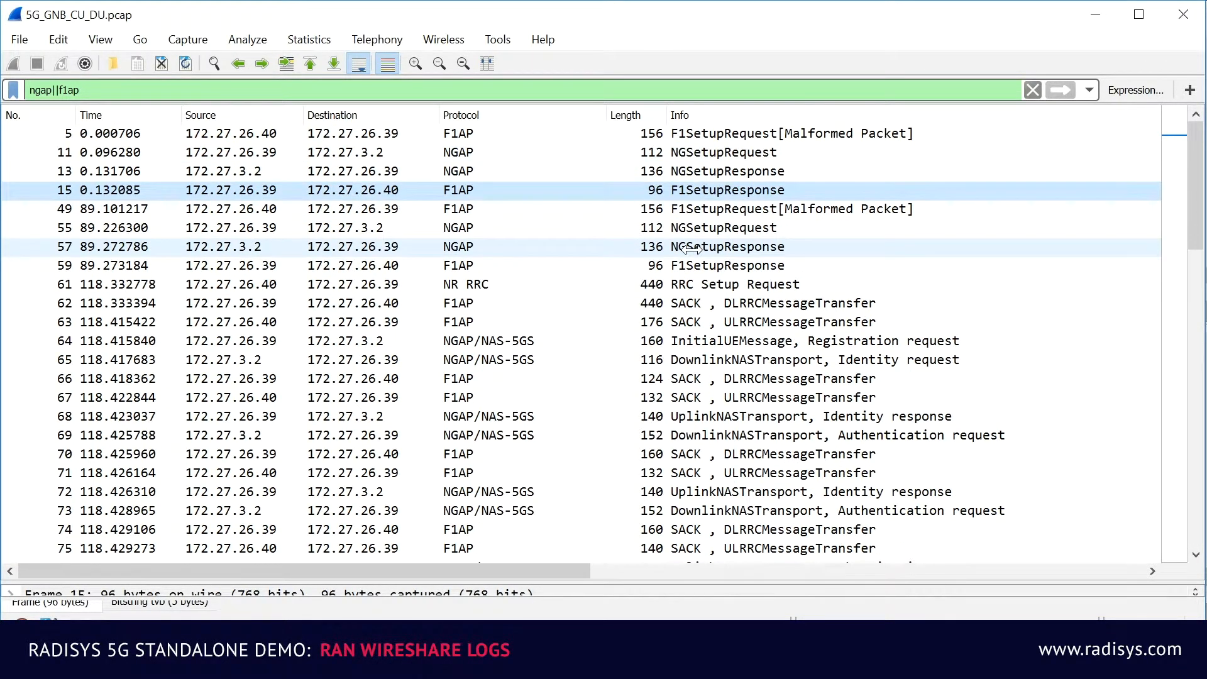
pyautogui.scroll(-3)
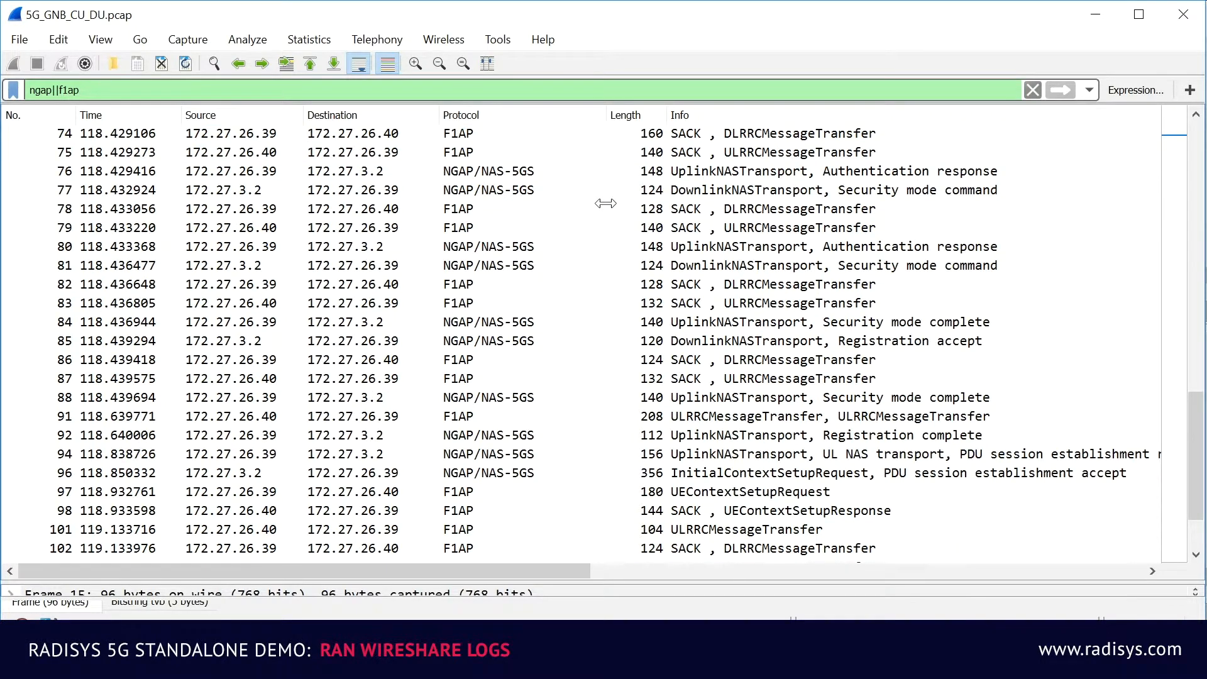